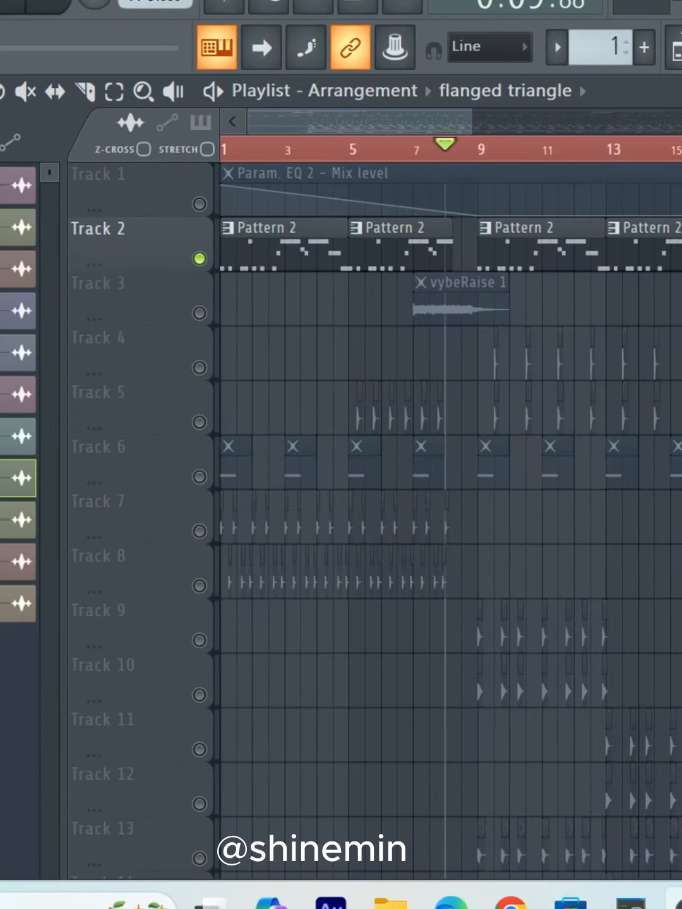
# Unsolo Track 2 so all playlist tracks play in the full arrangement
pyautogui.click(216, 47)
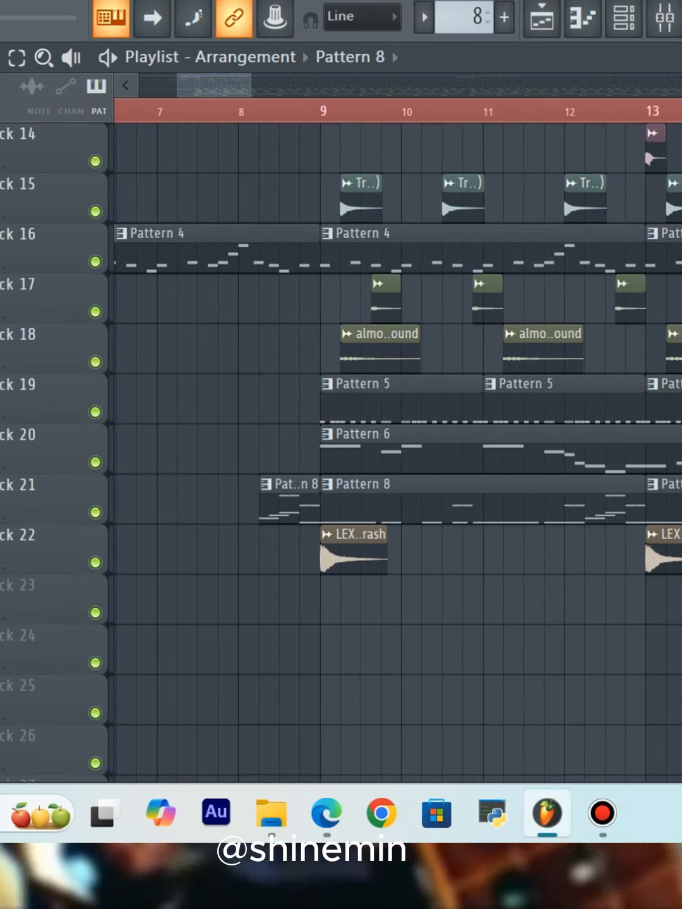
# Solo the kick tracks 9, 10 and 13, then solo snare Track 4
pyautogui.click(239, 111)
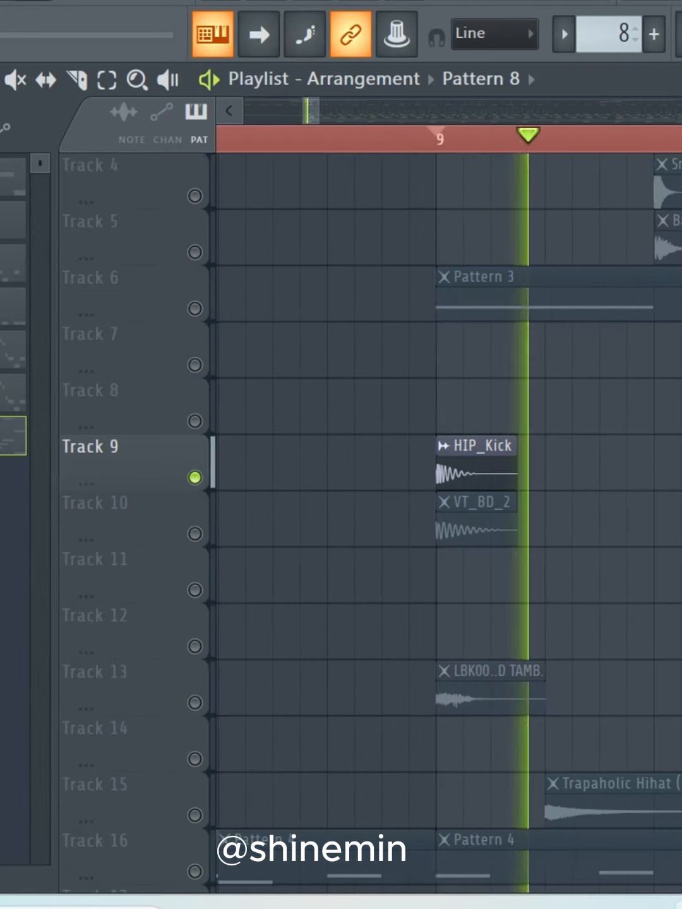
pyautogui.click(435, 134)
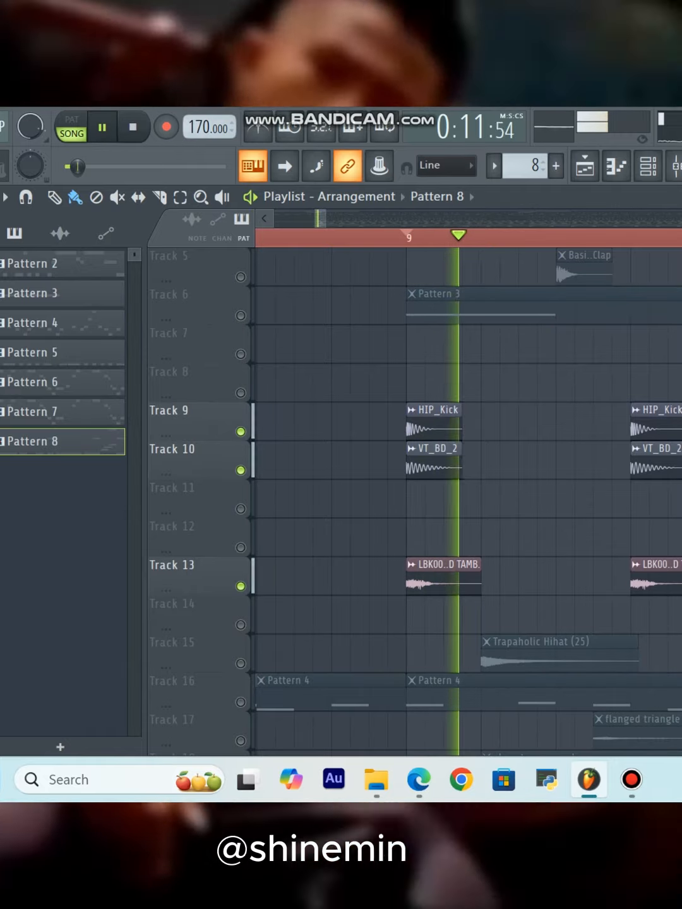
pyautogui.click(101, 126)
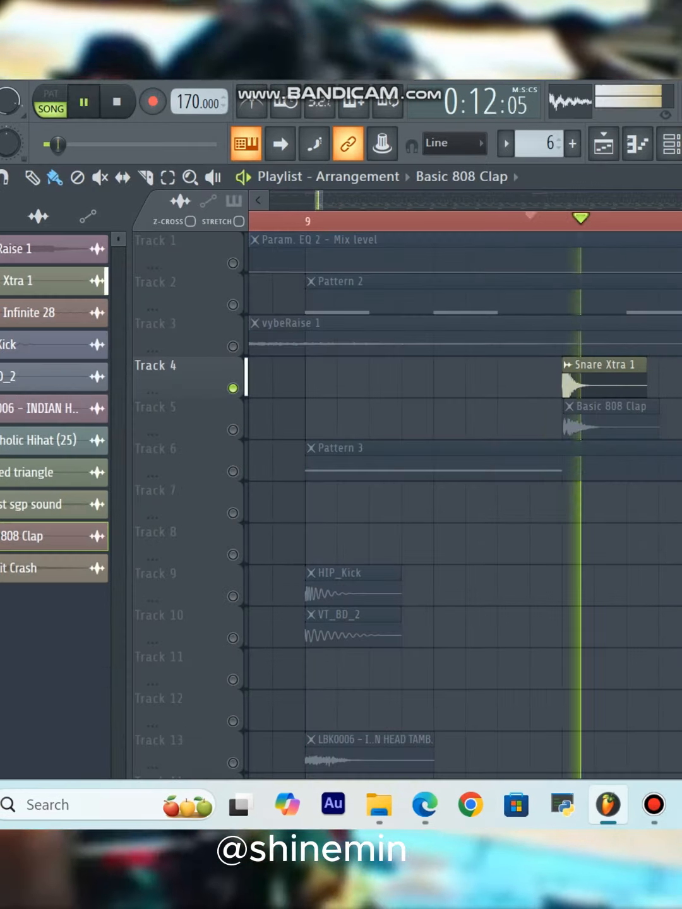
# Add Track 5's Basic 808 Clap to the solo alongside Track 4's snare
pyautogui.click(83, 101)
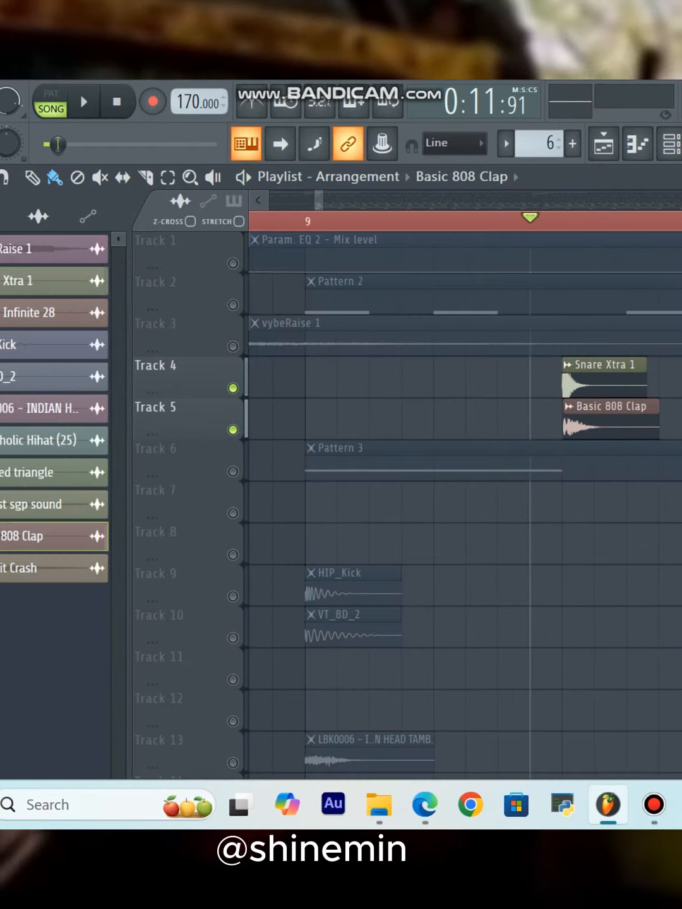